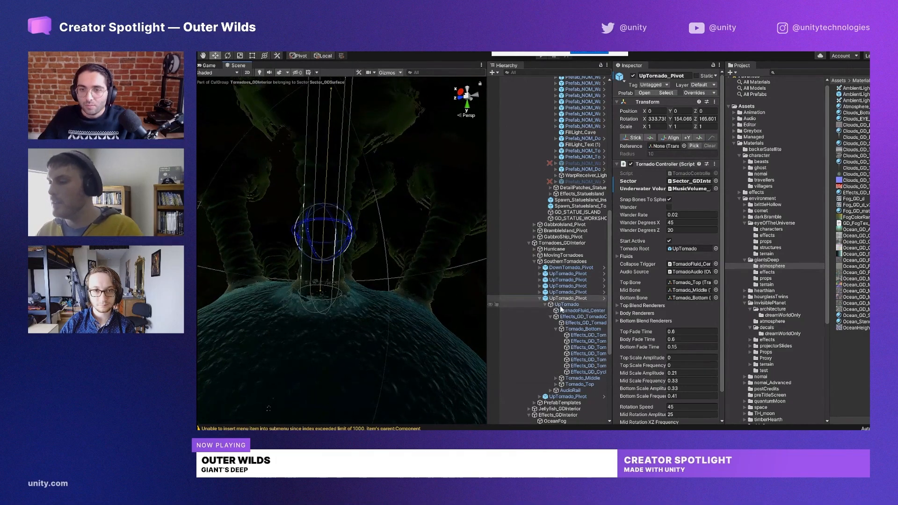
Select the Effects_GD_Tornado water object to show its Mesh Renderer and Rotate Transform.
{"action": "left_click", "coordinate": [579, 310]}
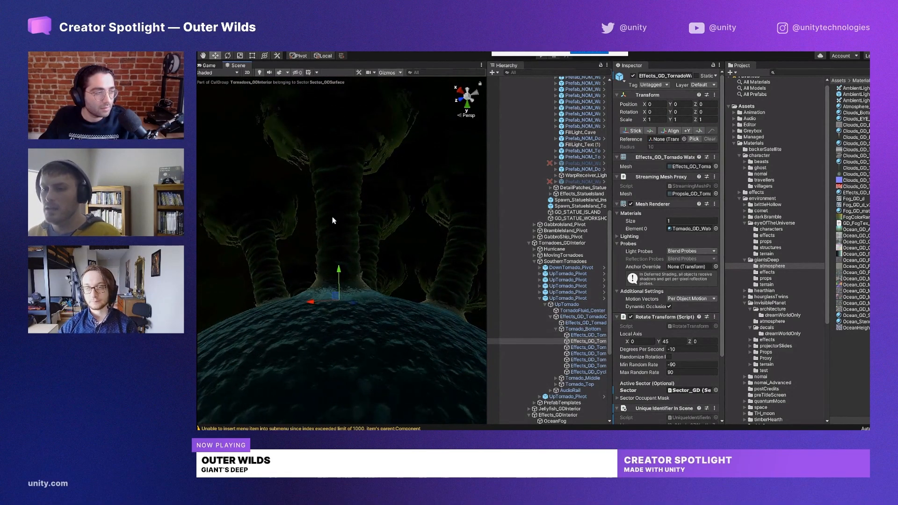
Inspect TornadoFluid_Center, the cyclone animator, then the Tornado_Bottom, Middle and Top bones.
{"action": "left_click", "coordinate": [581, 310]}
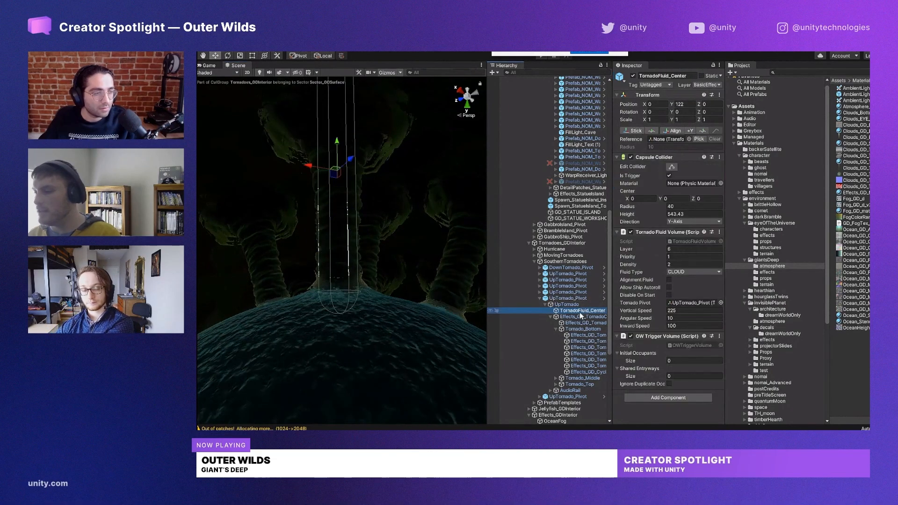
{"action": "left_click", "coordinate": [584, 322]}
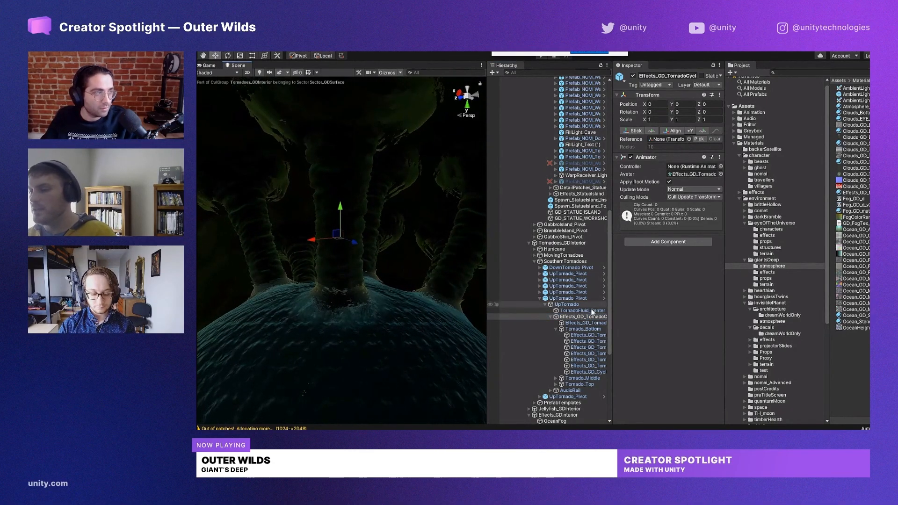
{"action": "left_click", "coordinate": [581, 329]}
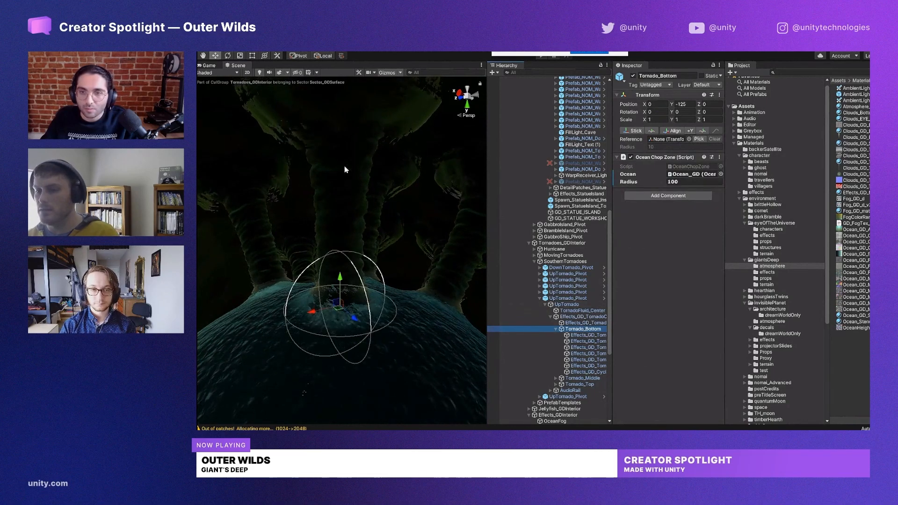
{"action": "left_click", "coordinate": [579, 378]}
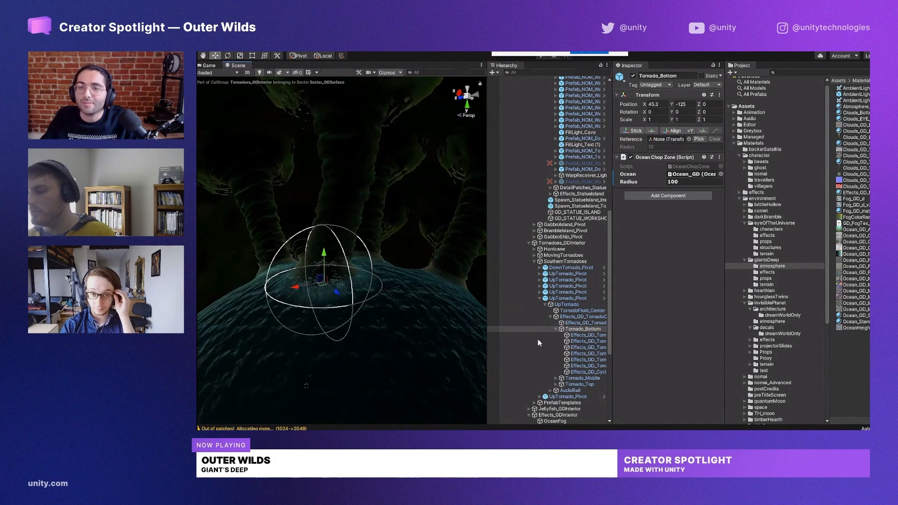
{"action": "left_click", "coordinate": [580, 385]}
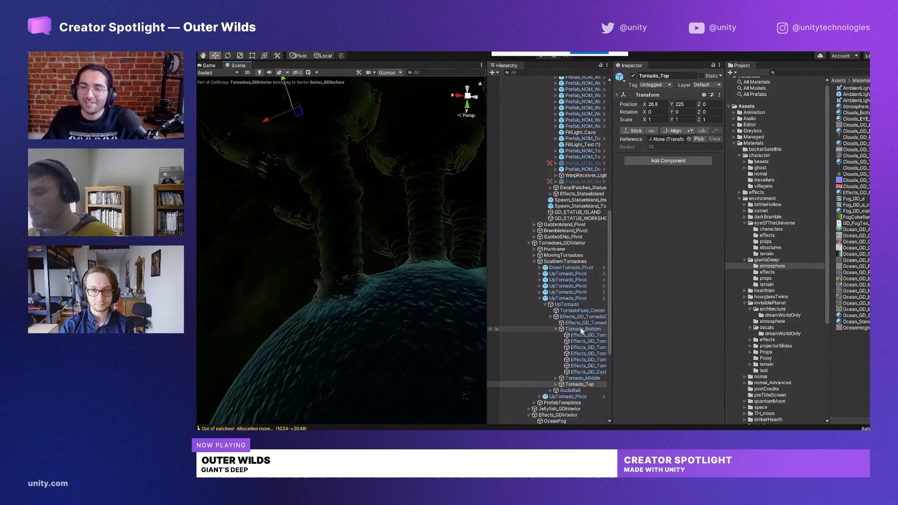
Revisit the three tornado bones and end on the cyclone's Skinned Mesh Renderer.
{"action": "left_click", "coordinate": [583, 329]}
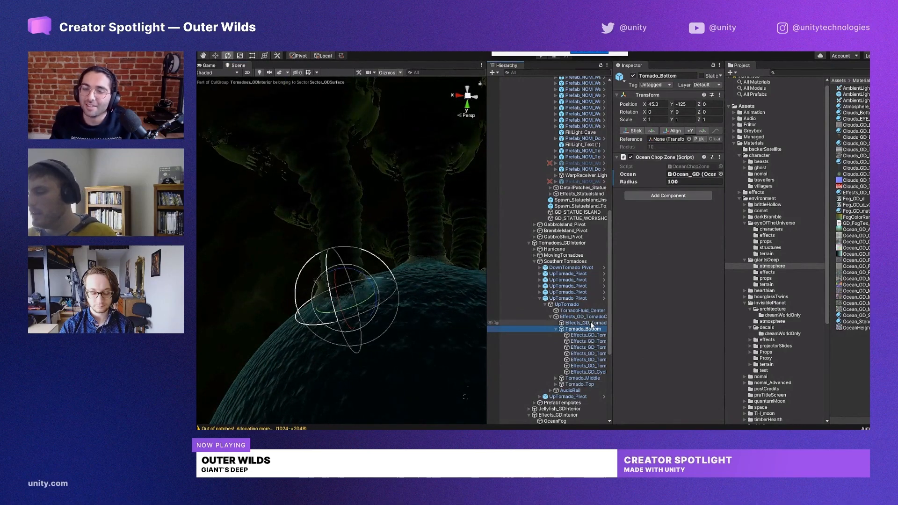
{"action": "left_click", "coordinate": [581, 378]}
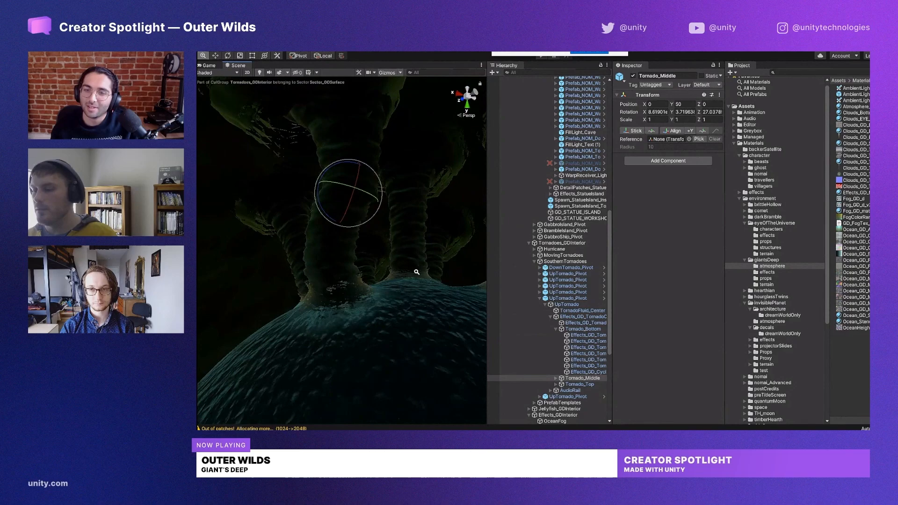
{"action": "left_click", "coordinate": [581, 385]}
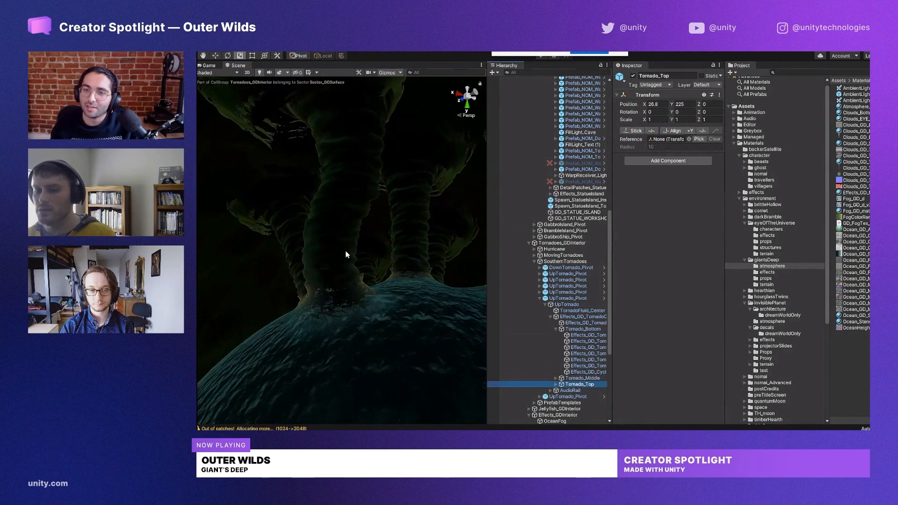
{"action": "left_click", "coordinate": [582, 322]}
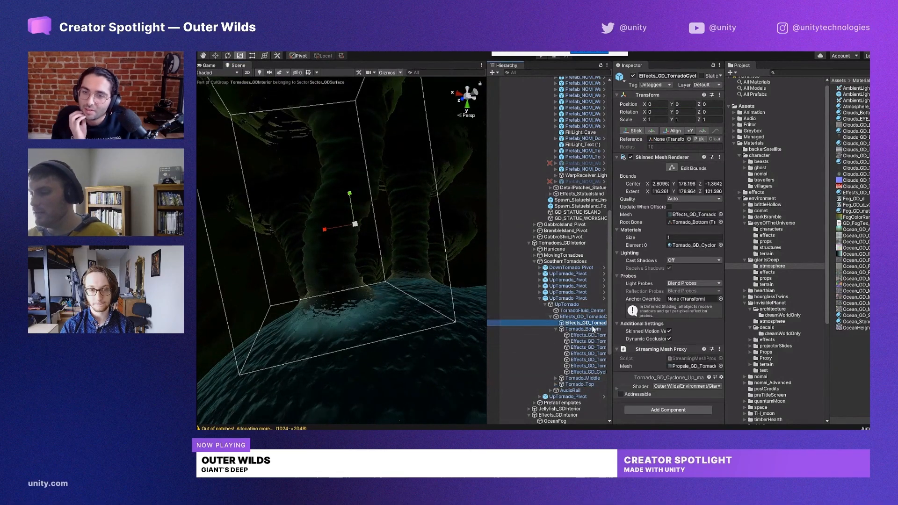
Select UpTornado_Pivot to show its Tornado Controller bones, fade times and scale amplitudes.
{"action": "left_click", "coordinate": [581, 329]}
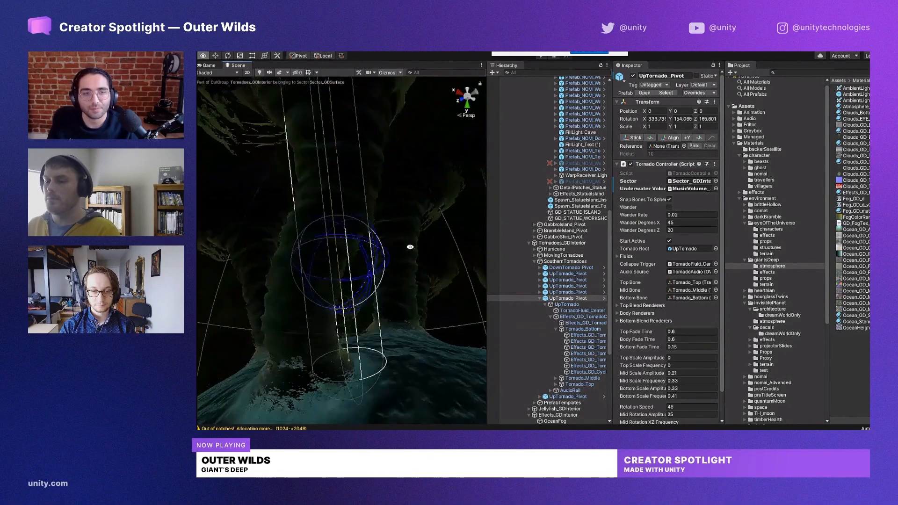
Select Effects_GD_TornadoCyclone to show its skinned mesh with vertex colours in the scene.
{"action": "left_click", "coordinate": [583, 323]}
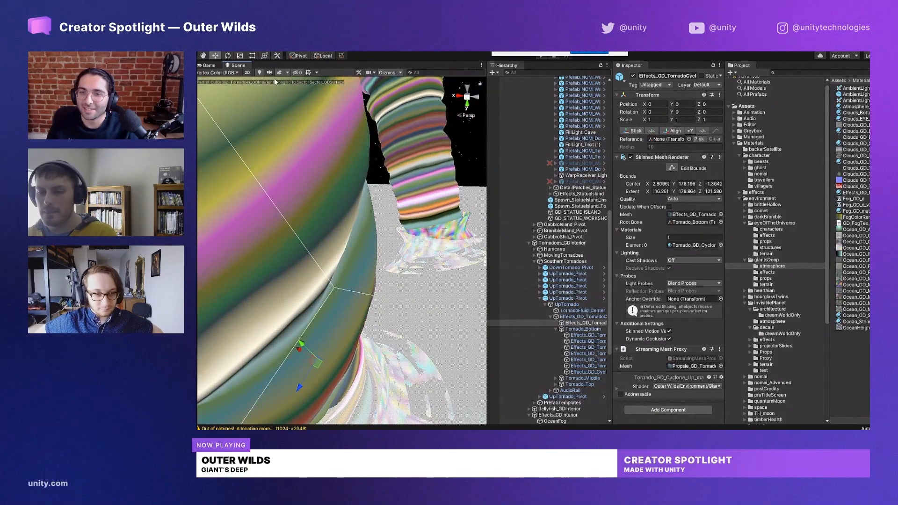
Set the Scene draw mode back to Shaded, then inspect Tornado_Bottom and the cyclone's Animator.
{"action": "left_click", "coordinate": [219, 72]}
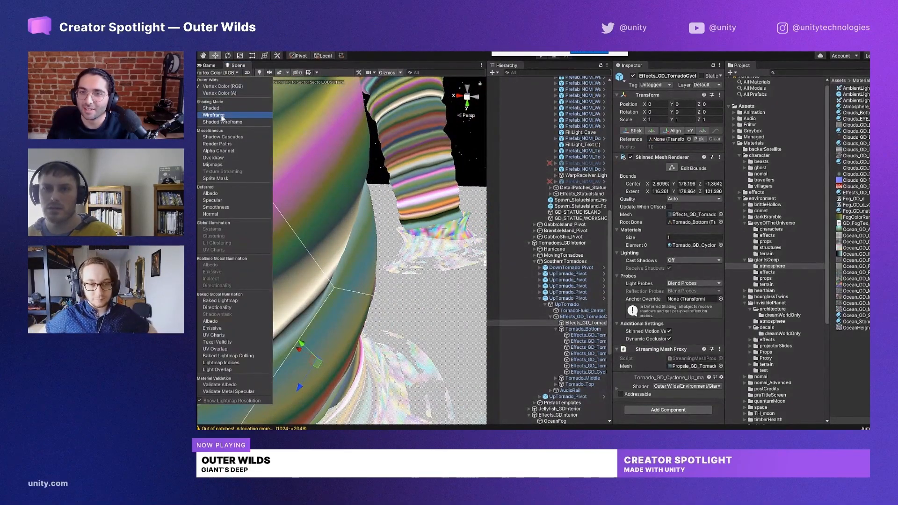
{"action": "left_click", "coordinate": [214, 115]}
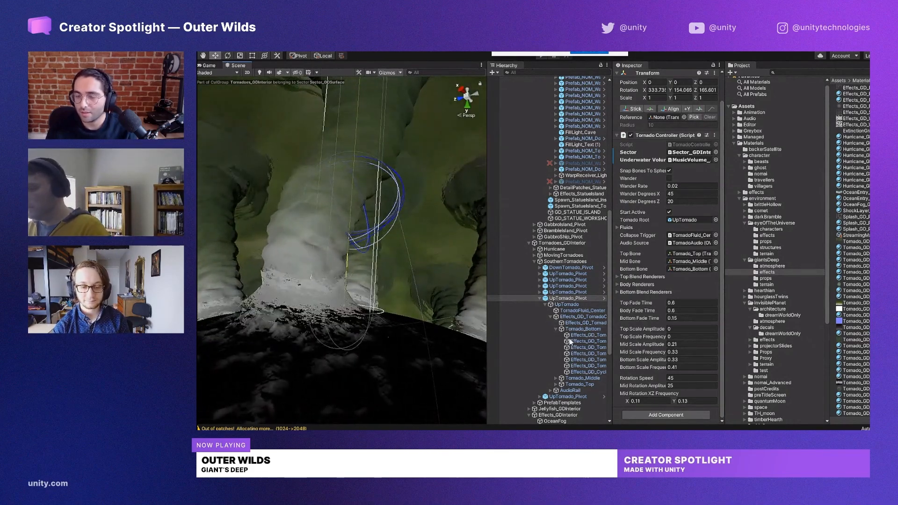
{"action": "left_click", "coordinate": [582, 329]}
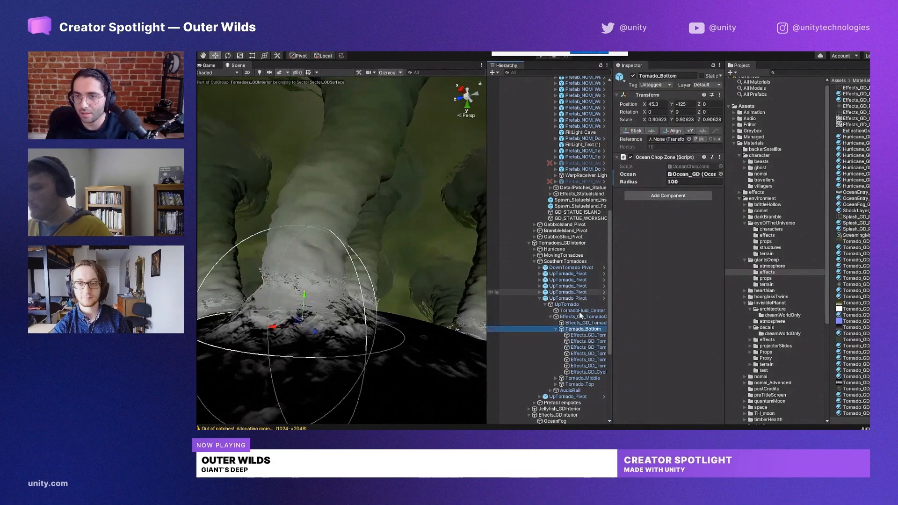
{"action": "left_click", "coordinate": [584, 322]}
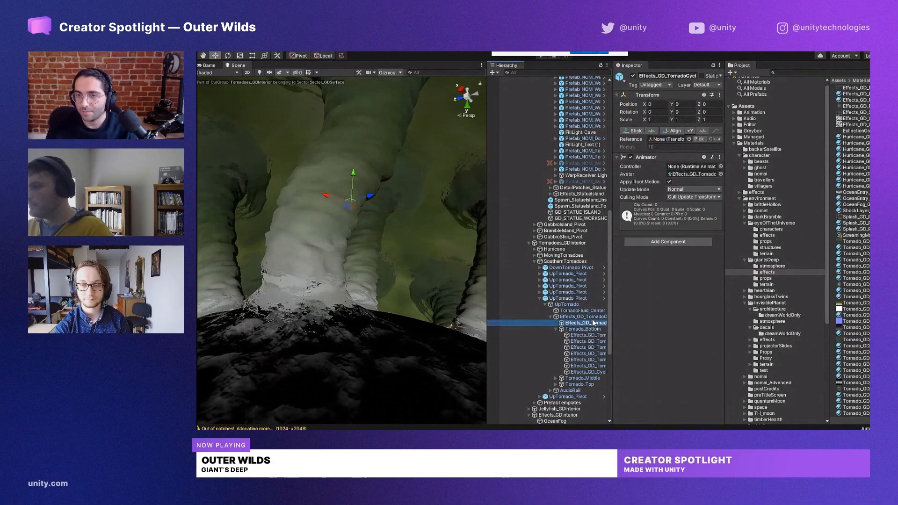